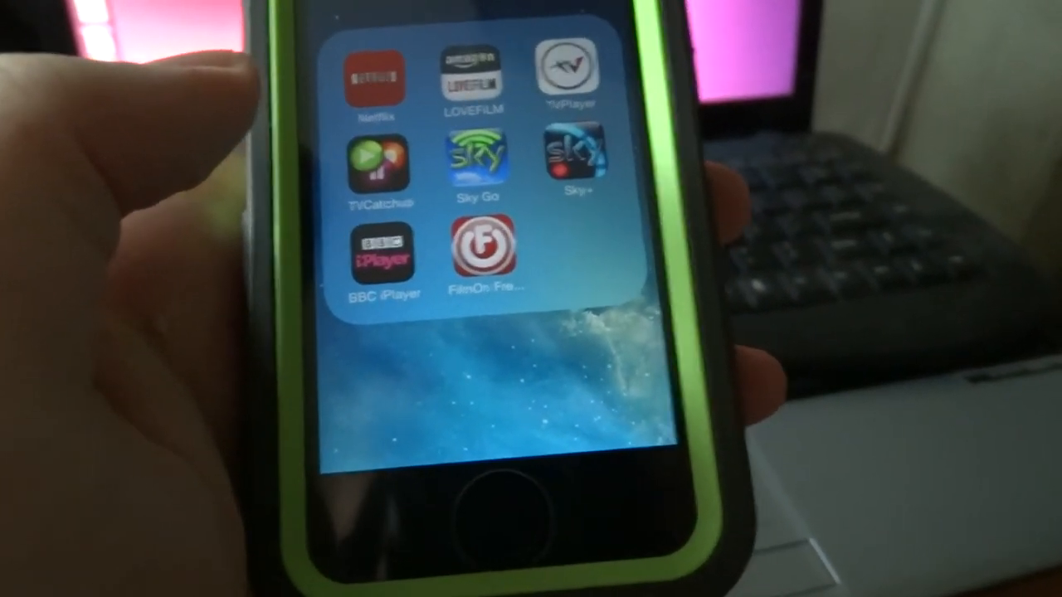
Step: Launch TVPlayer from the home screen folder to show its live channel list
left_click(567, 80)
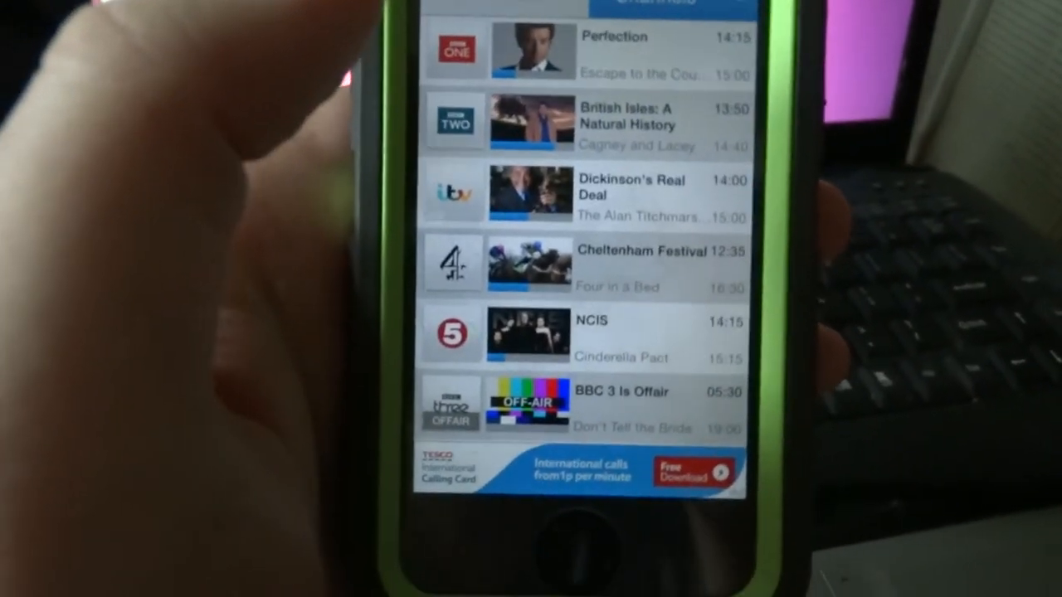
Step: Start ITV's live Dickinson's Real Deal and watch it full-screen in landscape
scroll("down", 3)
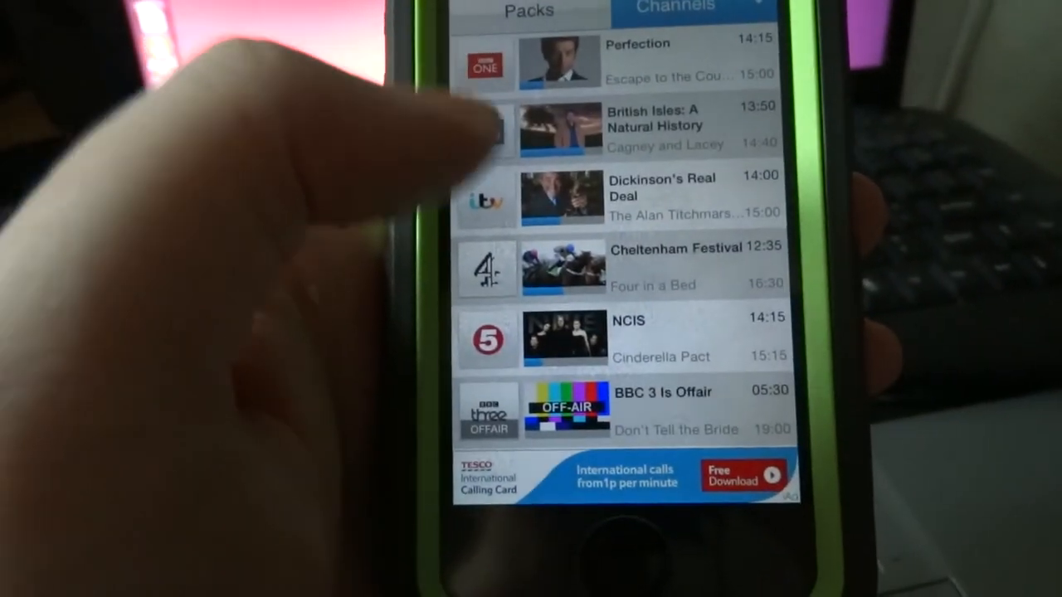
left_click(656, 199)
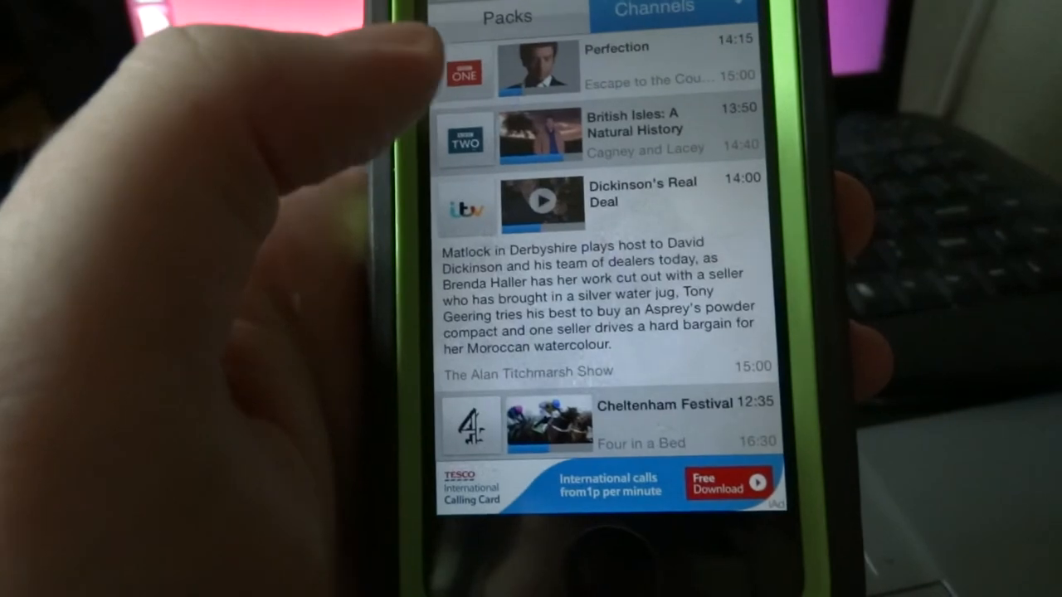
left_click(541, 206)
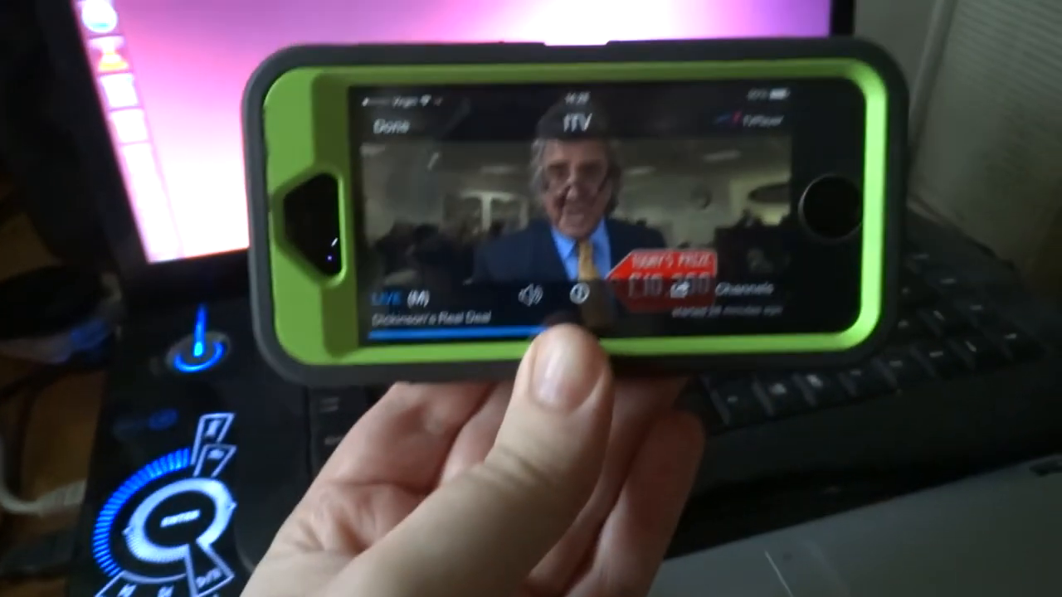